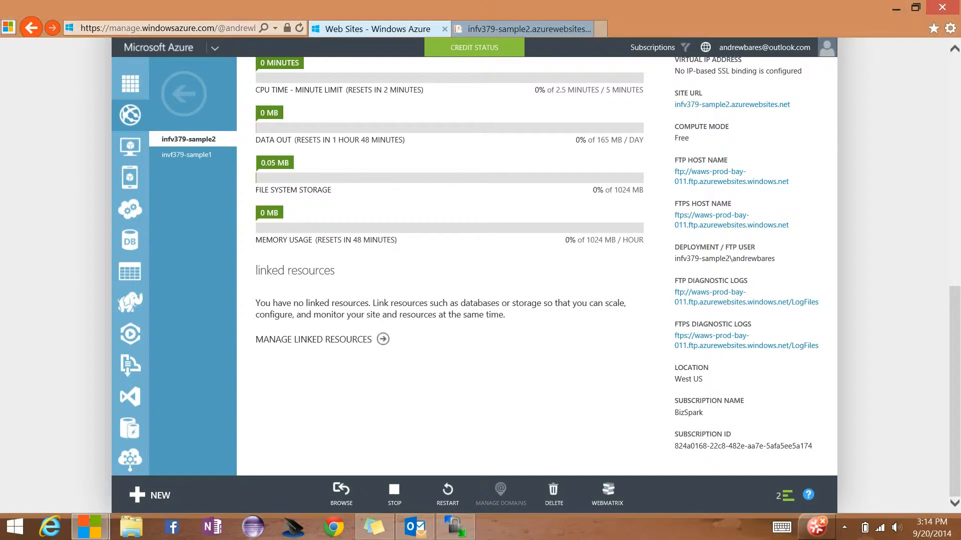
{"action": "scroll", "scroll_direction": "up", "scroll_amount": 3}
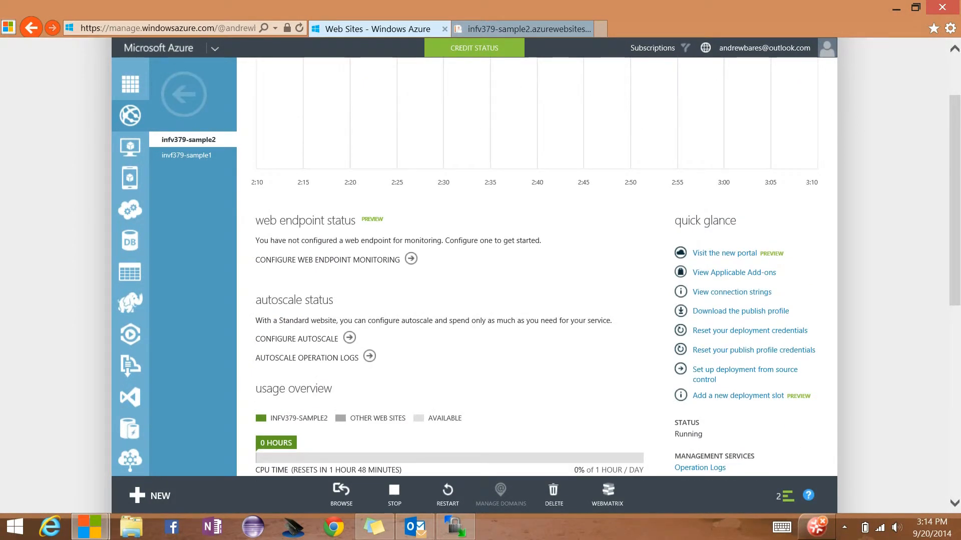